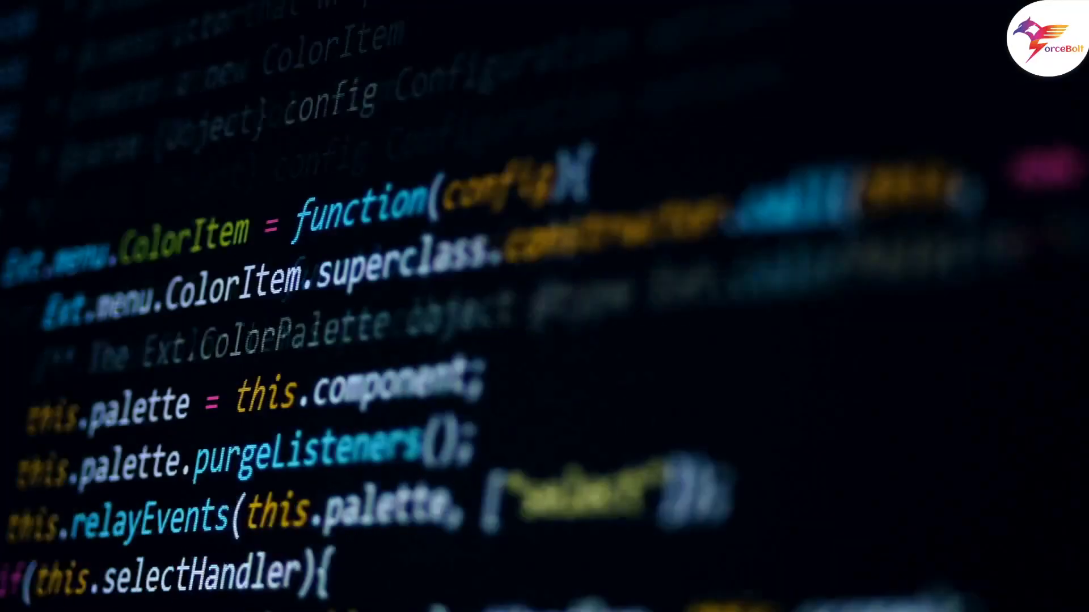
pyautogui.scroll(-3)
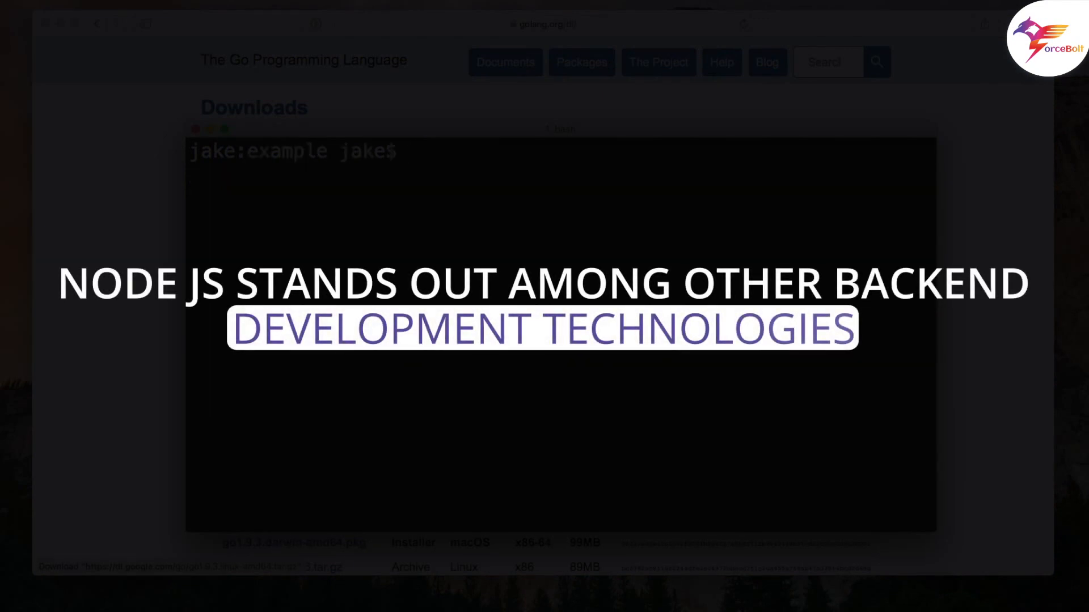
pyautogui.write('touch')
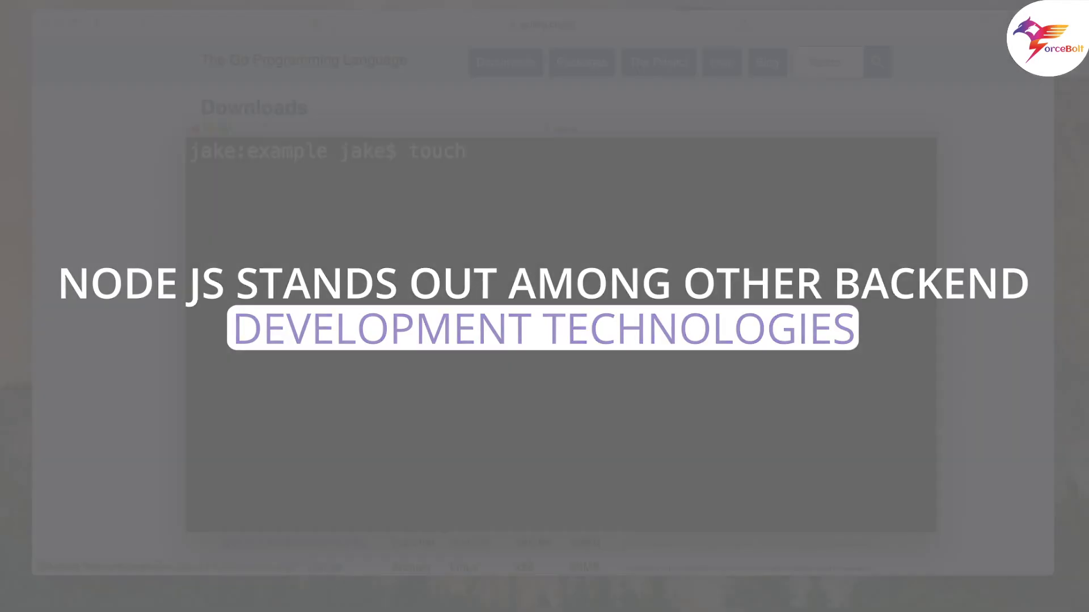